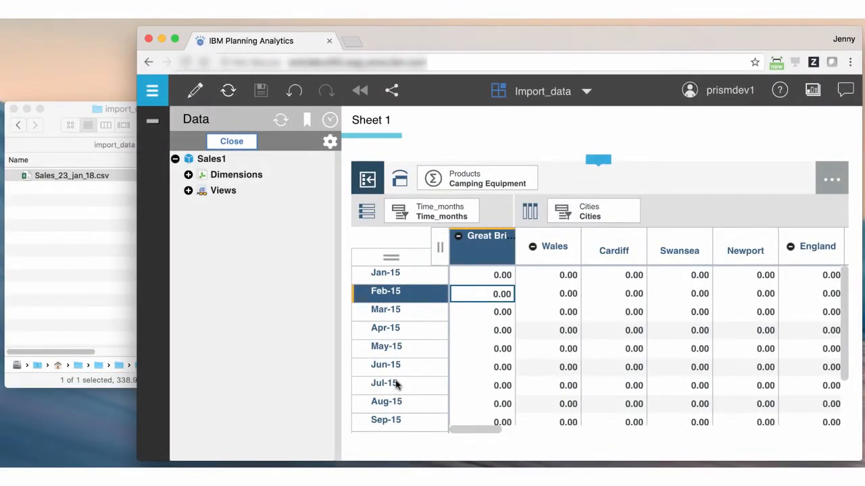
mouse_move(397, 384)
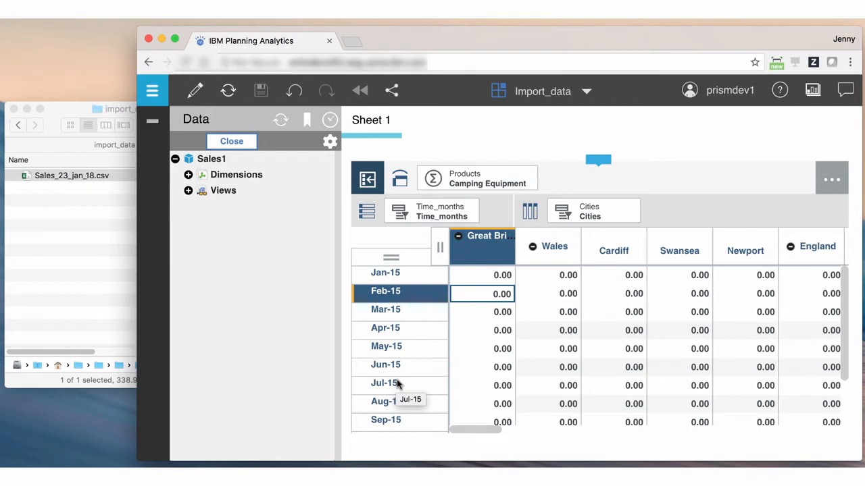
mouse_move(97, 257)
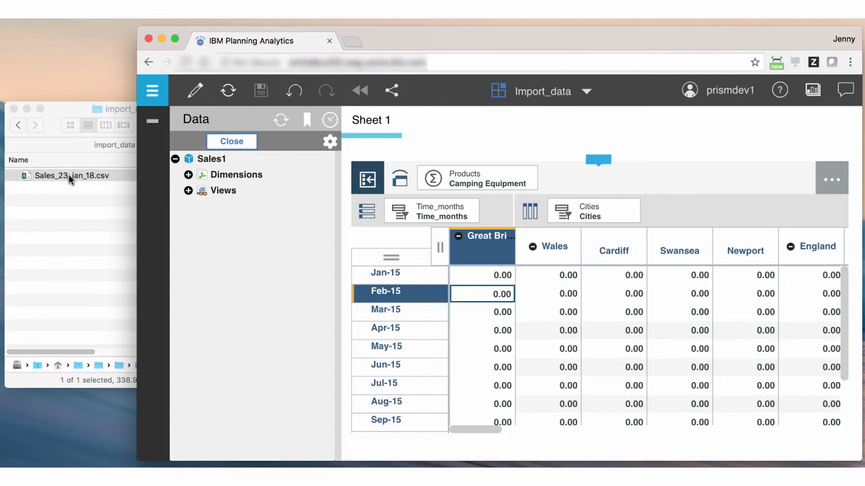
- Drop Sales_23_jan_18.csv onto the Sales1 cube and list the Product column's mapping options
click(211, 159)
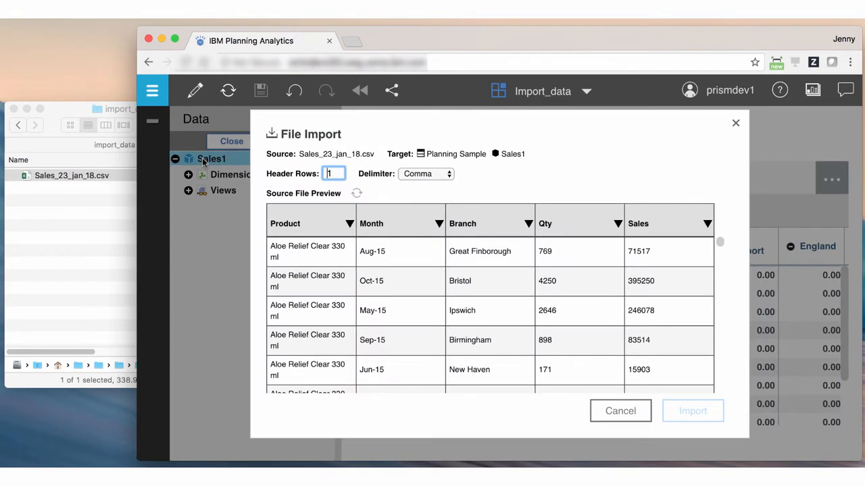
mouse_move(227, 170)
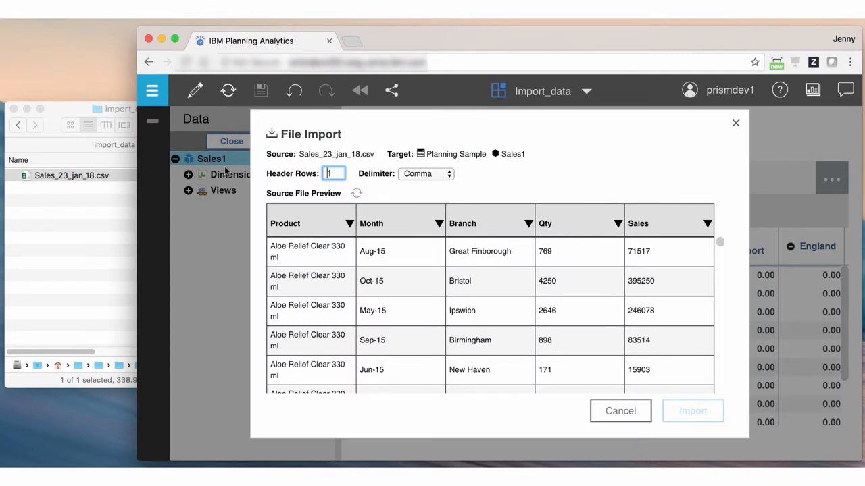
mouse_move(270, 177)
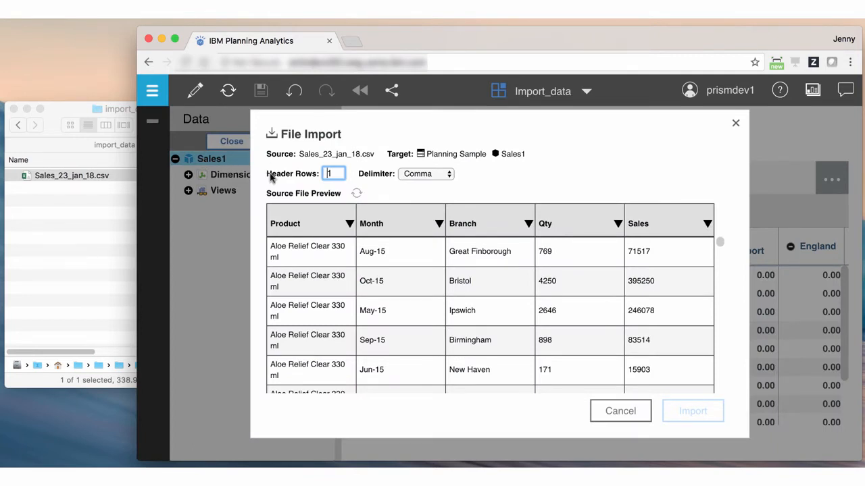
mouse_move(510, 178)
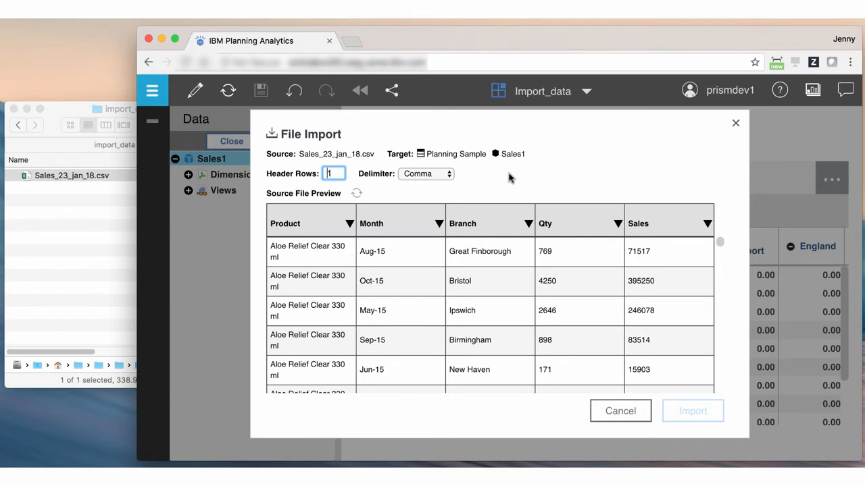
mouse_move(513, 173)
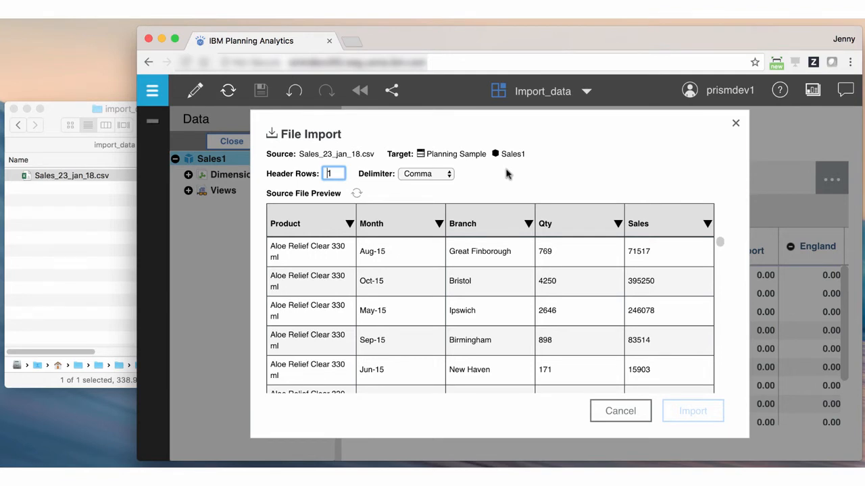
mouse_move(351, 230)
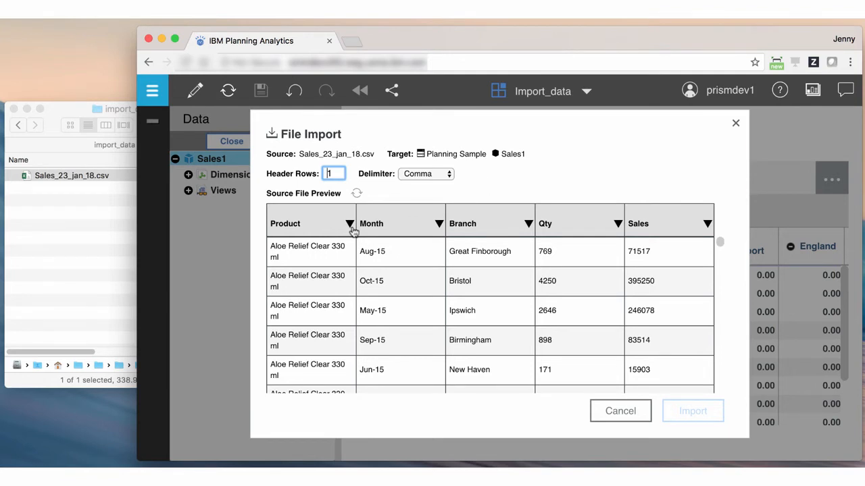
click(349, 225)
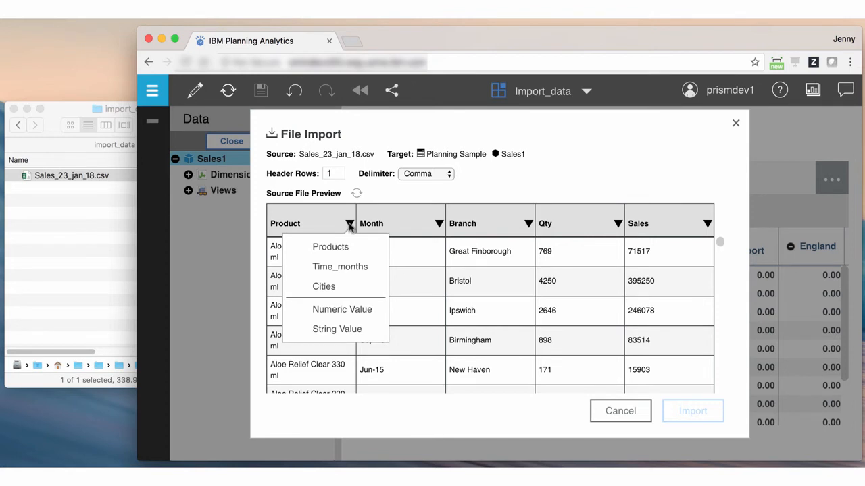
- Map Product to Products, Branch to Cities and Sales to Numeric Value
click(329, 245)
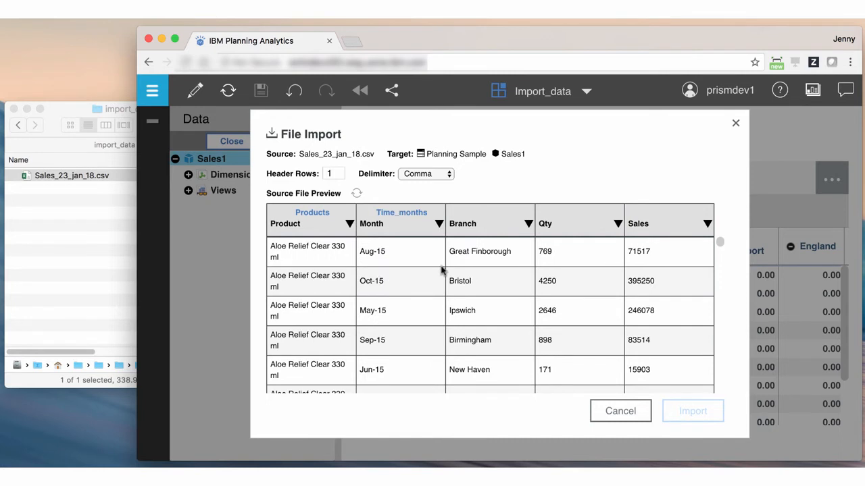
click(527, 223)
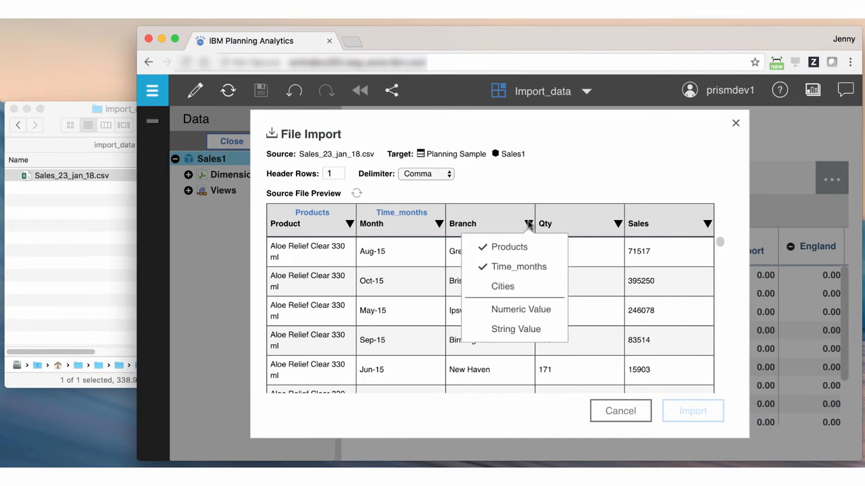
click(502, 286)
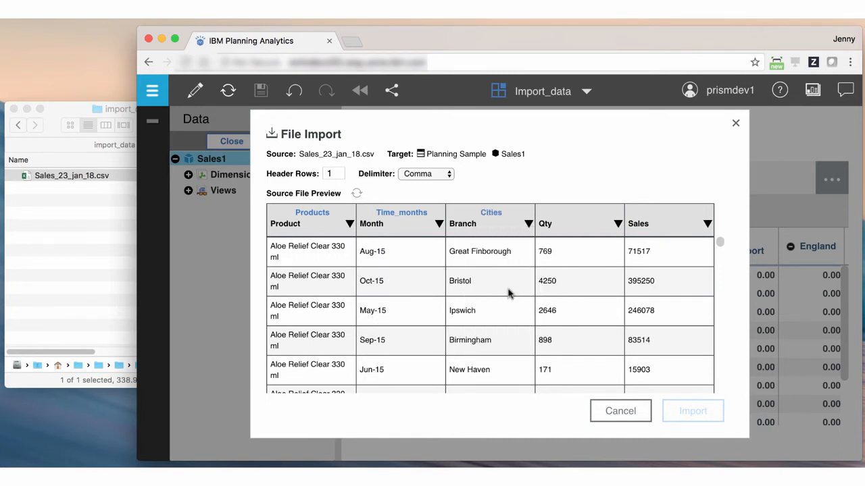
mouse_move(526, 286)
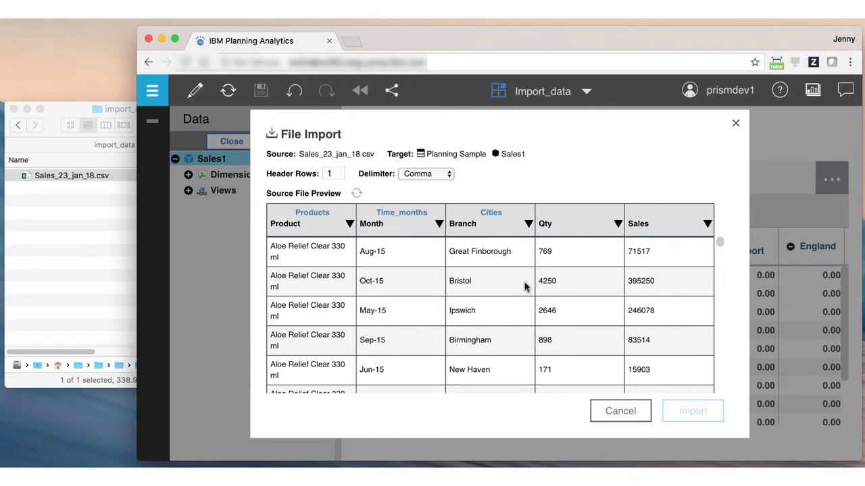
mouse_move(705, 244)
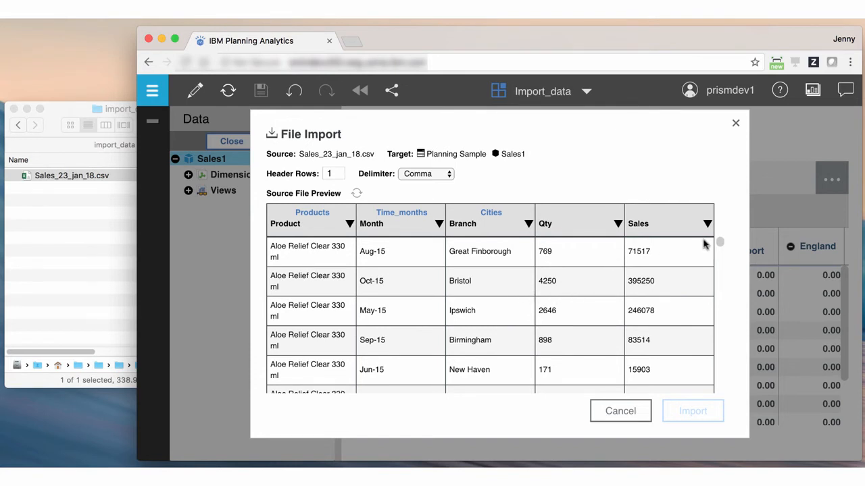
click(705, 222)
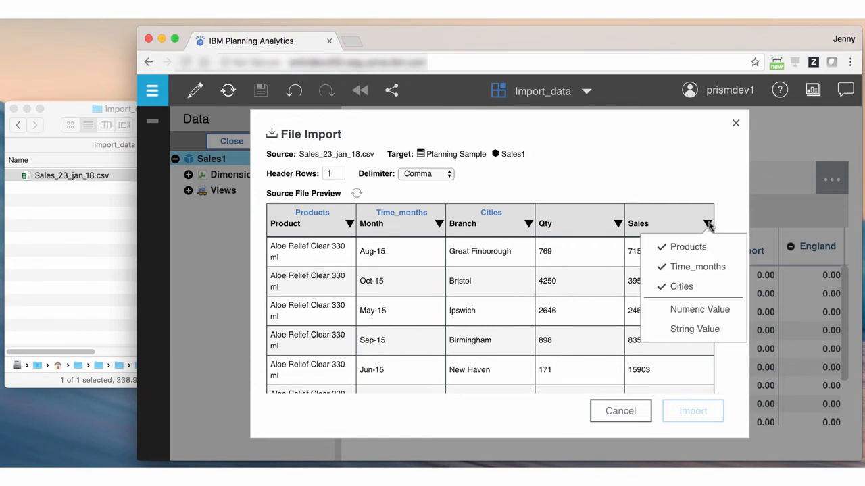
click(700, 310)
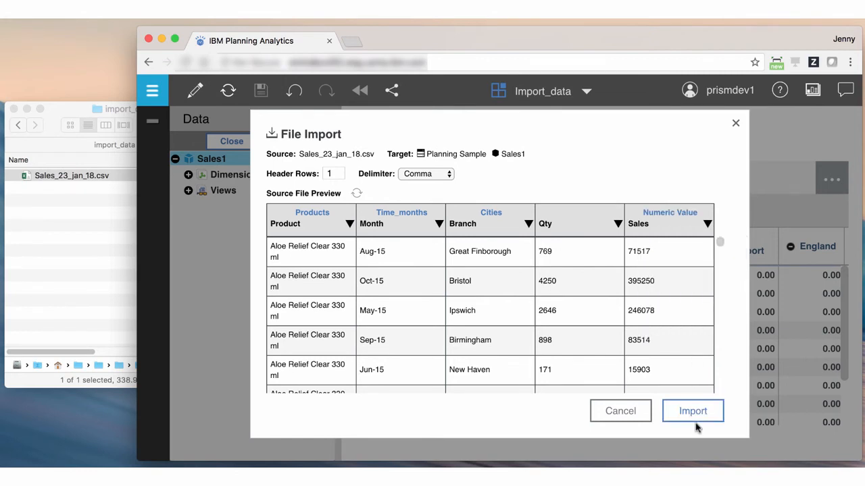
- Run the import: 18000 rows read, 17998 cells updated, two line errors
click(691, 410)
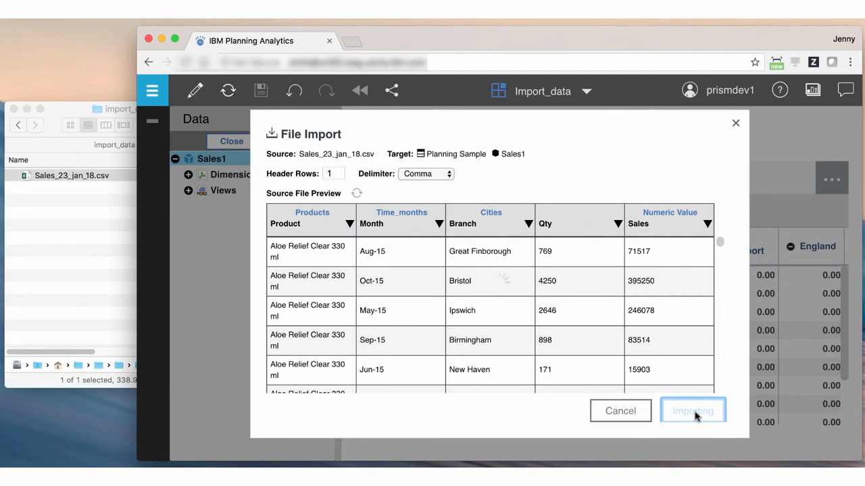
click(691, 410)
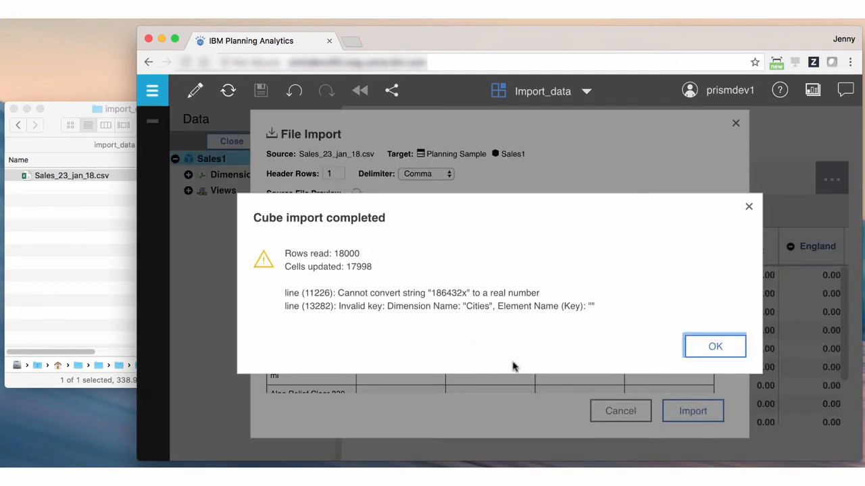
mouse_move(462, 346)
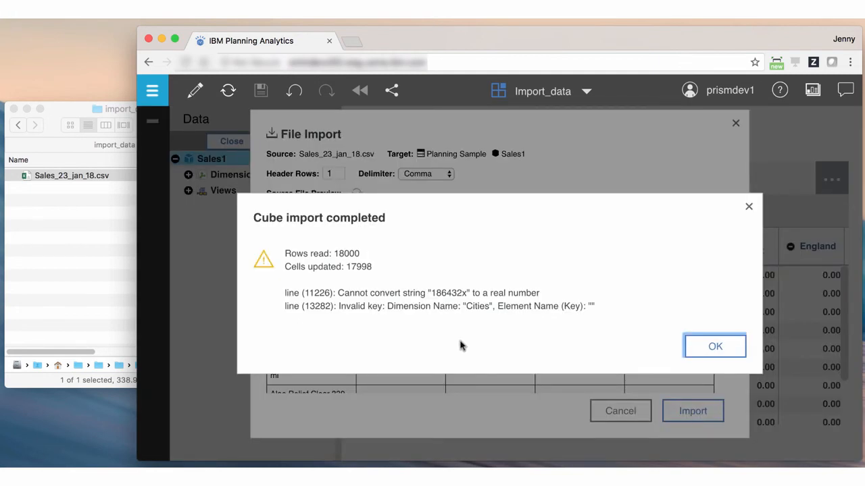
mouse_move(467, 348)
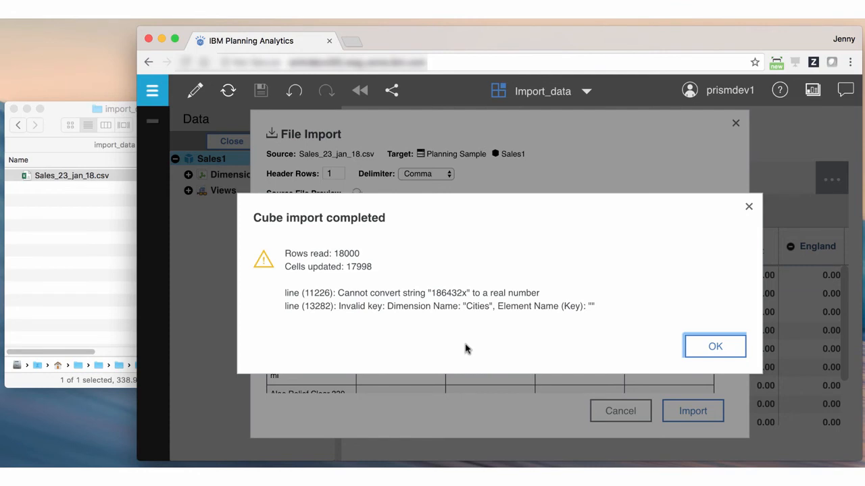
mouse_move(470, 346)
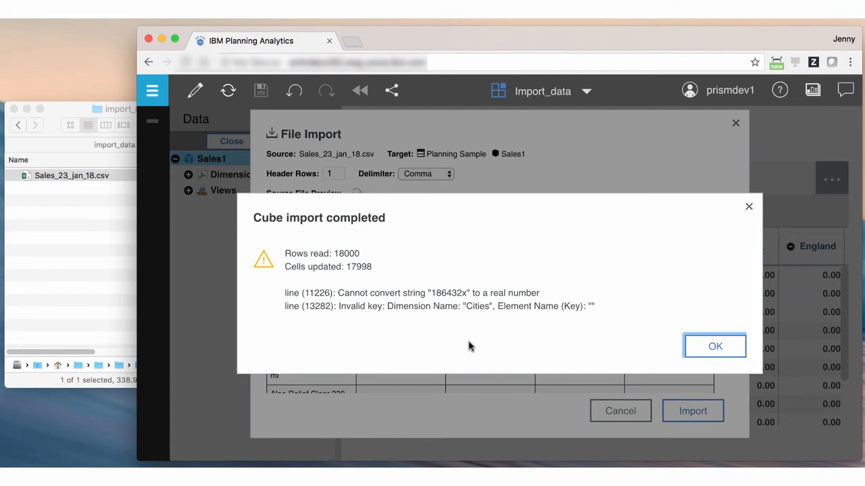
mouse_move(459, 340)
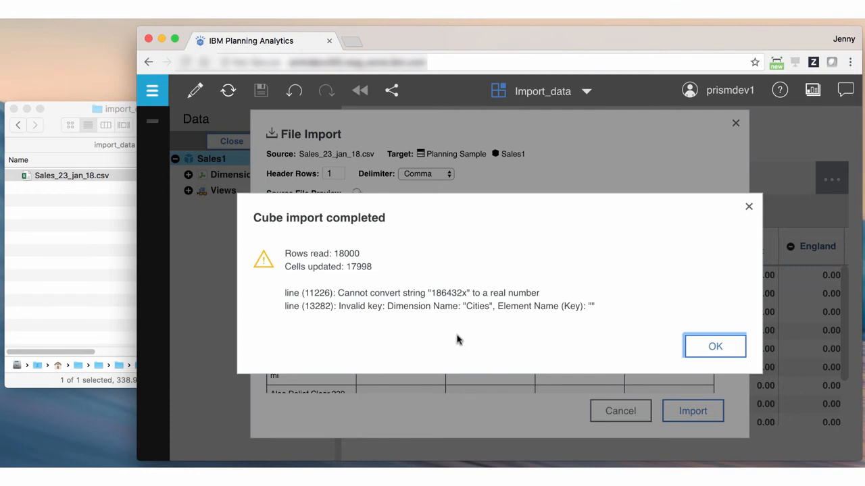
- Dismiss the import report and refresh the Sales1 view to show the imported values
click(715, 346)
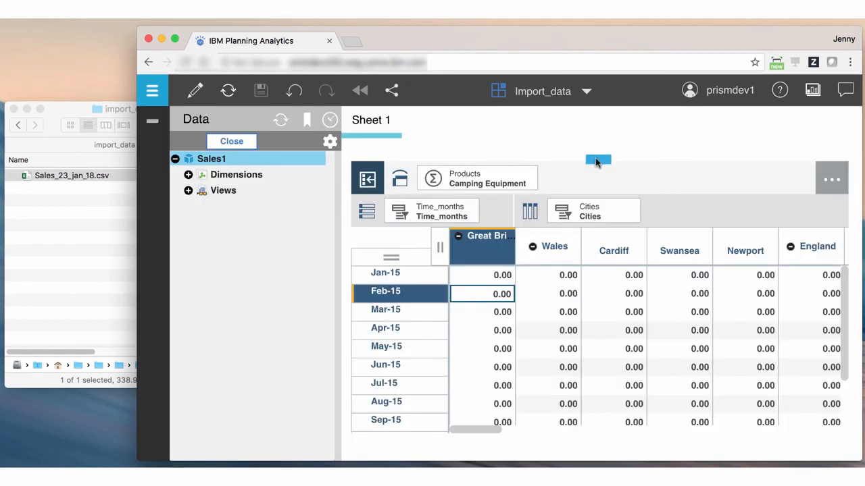
click(599, 160)
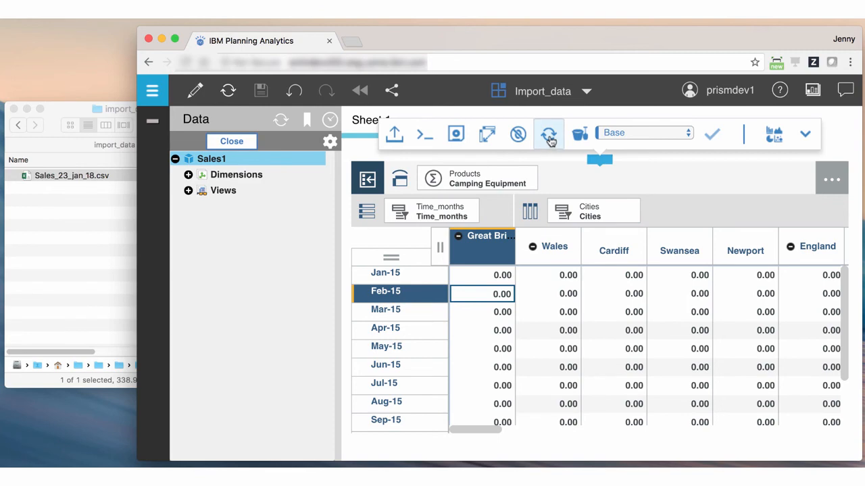
click(549, 134)
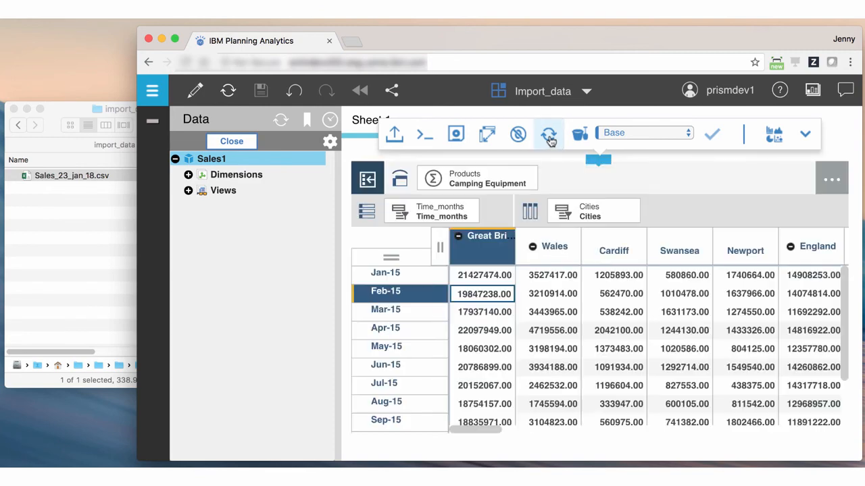